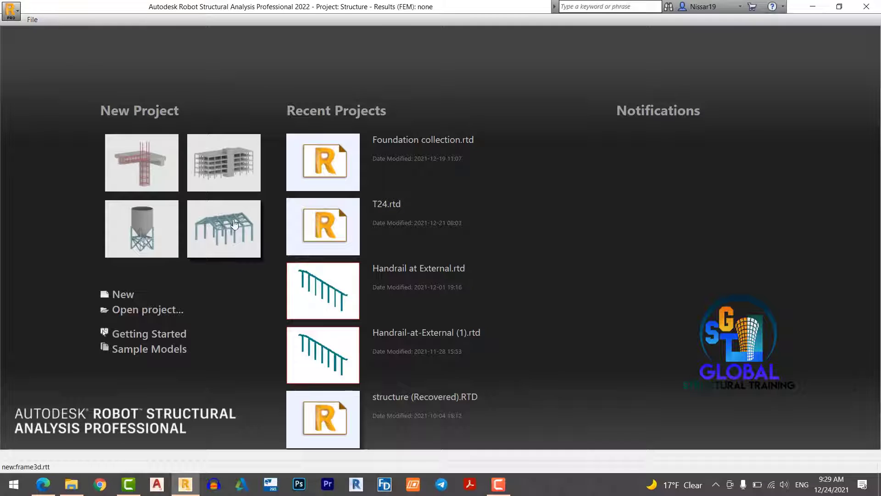
Start a new RC component project, dismiss the tip, and add foundation element Foundation1.
{"action": "left_click", "coordinate": [223, 228]}
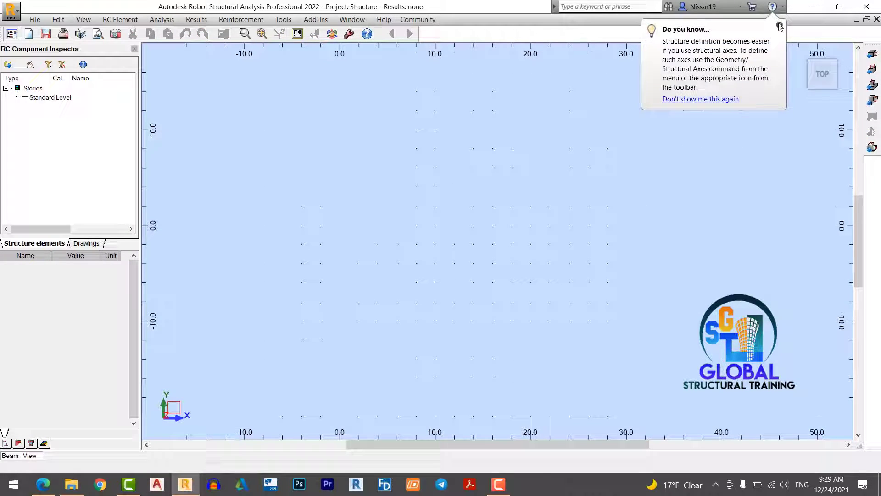
{"action": "left_click", "coordinate": [779, 25]}
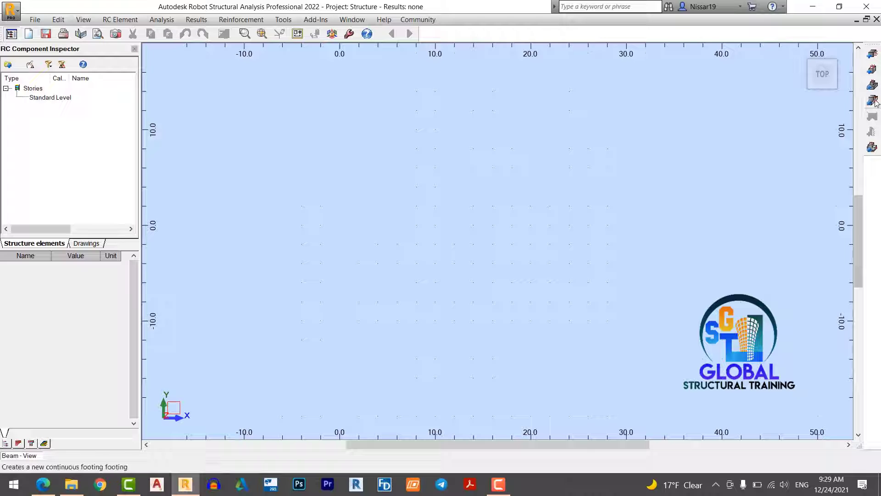
{"action": "mouse_move", "coordinate": [872, 84]}
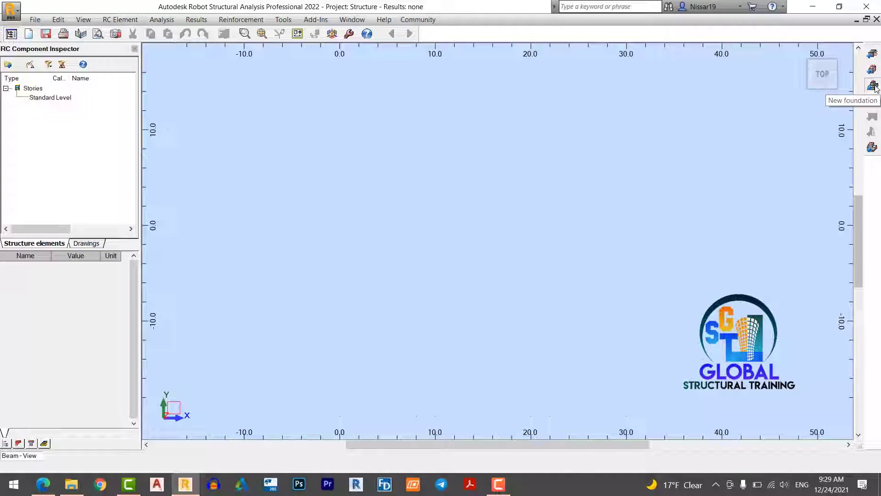
{"action": "left_click", "coordinate": [873, 85]}
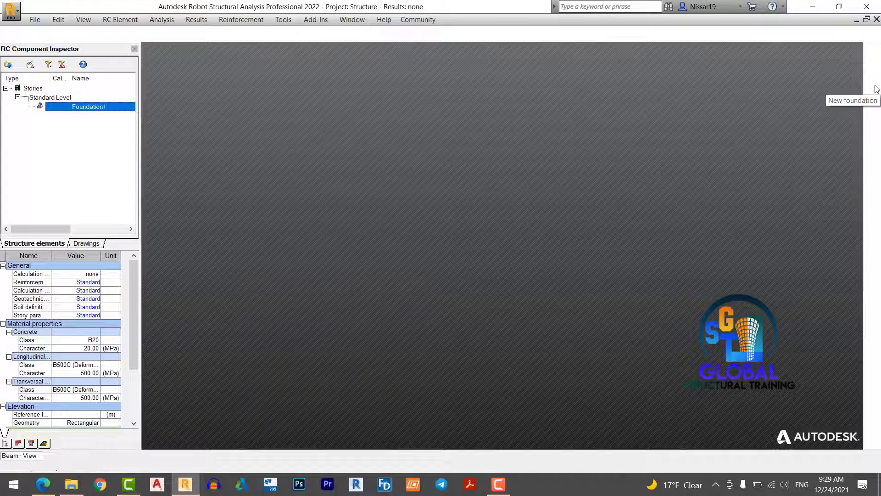
Apply the Strip Footing story parameter set (XC1, M60) and save it under that name.
{"action": "double_click", "coordinate": [88, 106]}
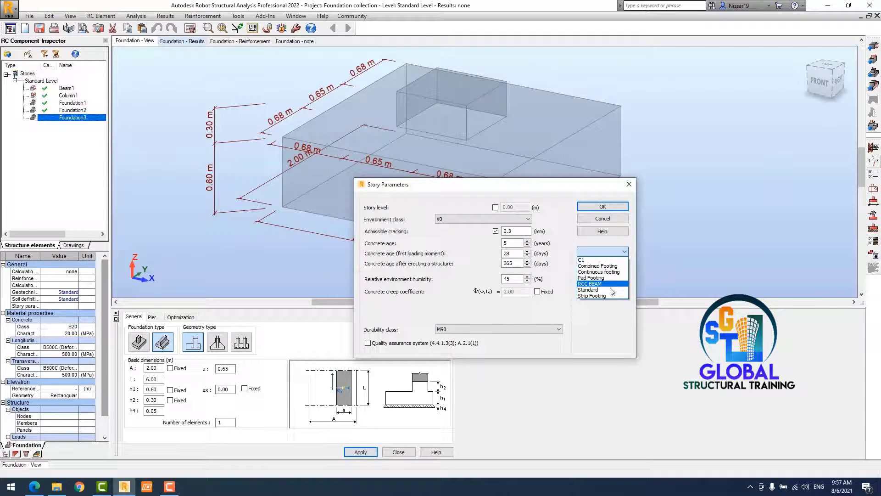
{"action": "left_click", "coordinate": [594, 296]}
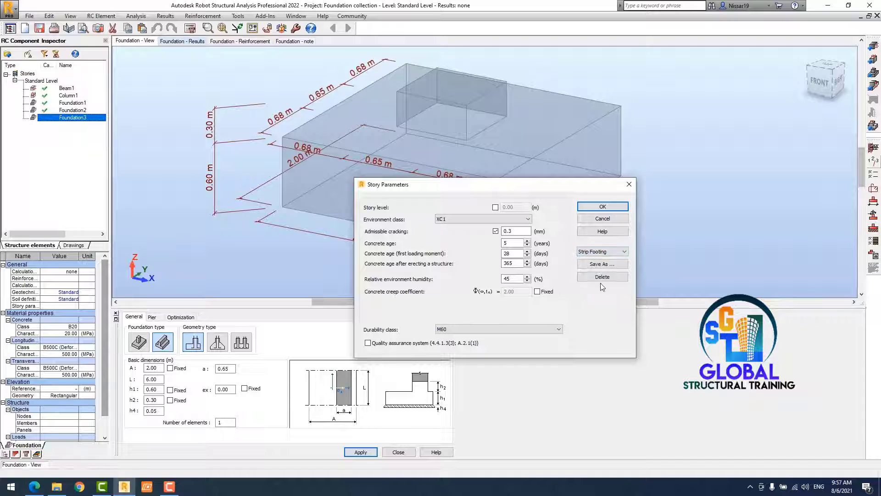
{"action": "left_click", "coordinate": [601, 264]}
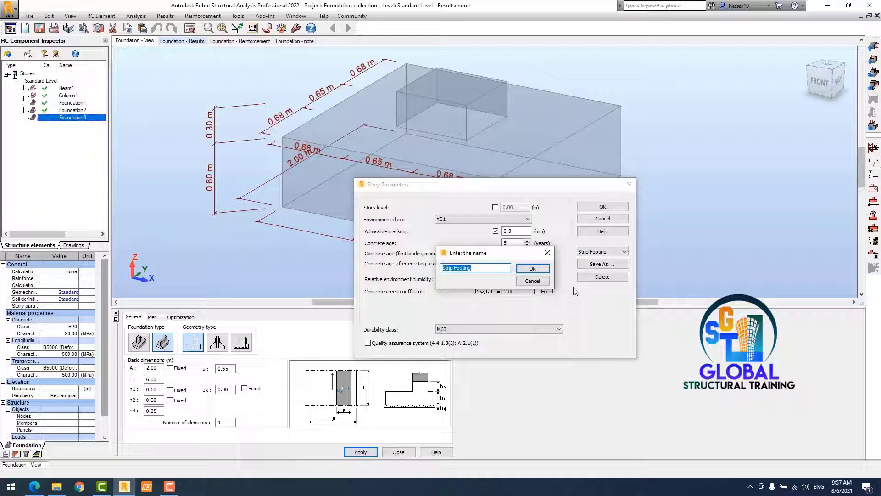
{"action": "left_click", "coordinate": [531, 268]}
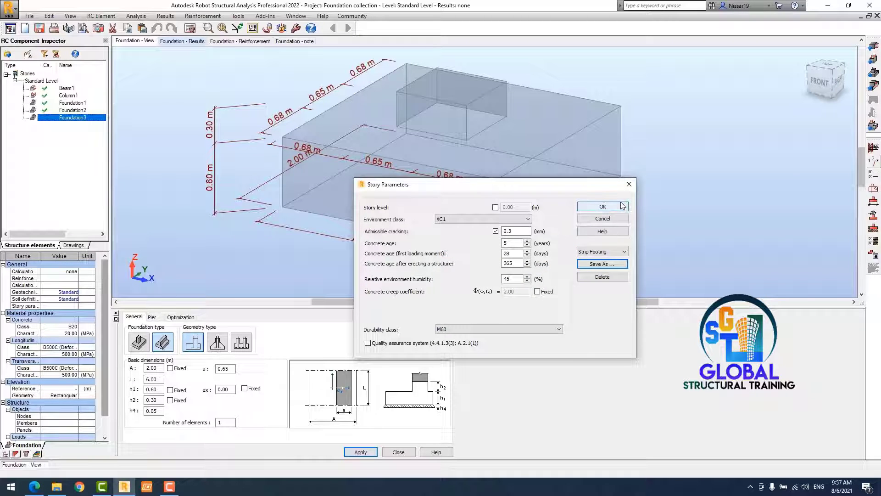
{"action": "left_click", "coordinate": [602, 206]}
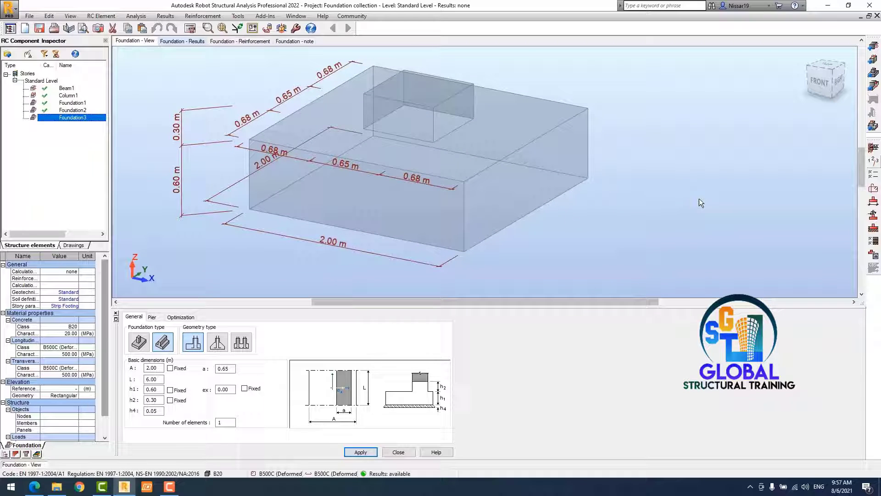
{"action": "mouse_move", "coordinate": [778, 183]}
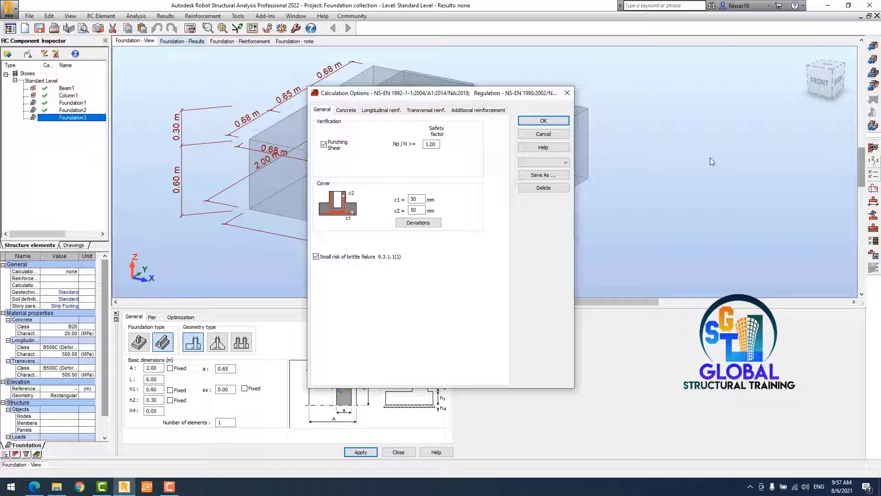
Check B35 concrete and B500C reinforcement, then save the calculation options as 'Strip Footing'.
{"action": "left_click", "coordinate": [565, 162]}
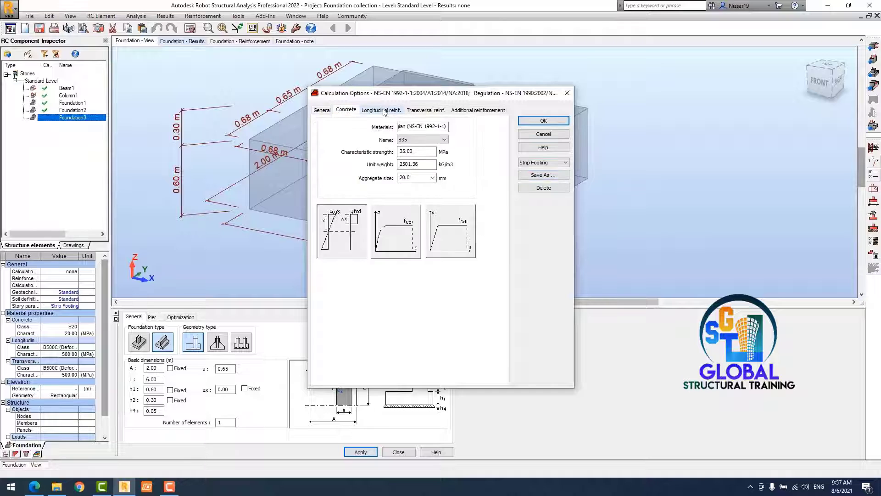
{"action": "left_click", "coordinate": [479, 109]}
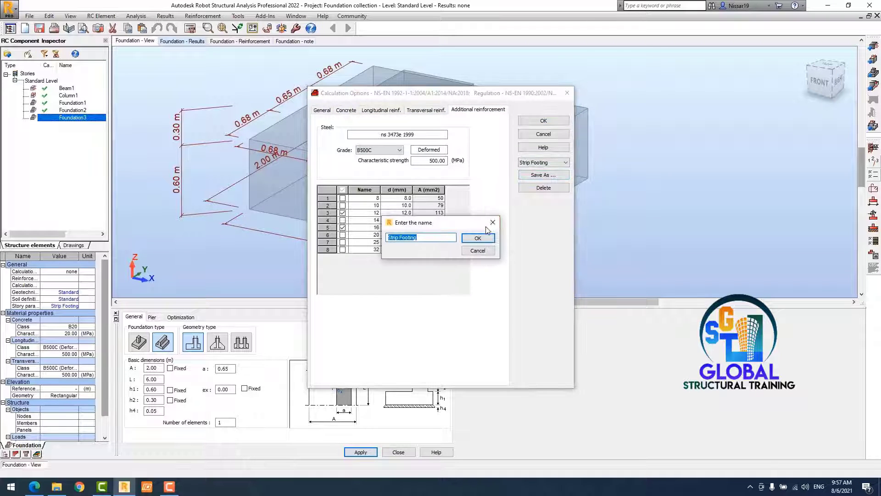
{"action": "left_click", "coordinate": [478, 238]}
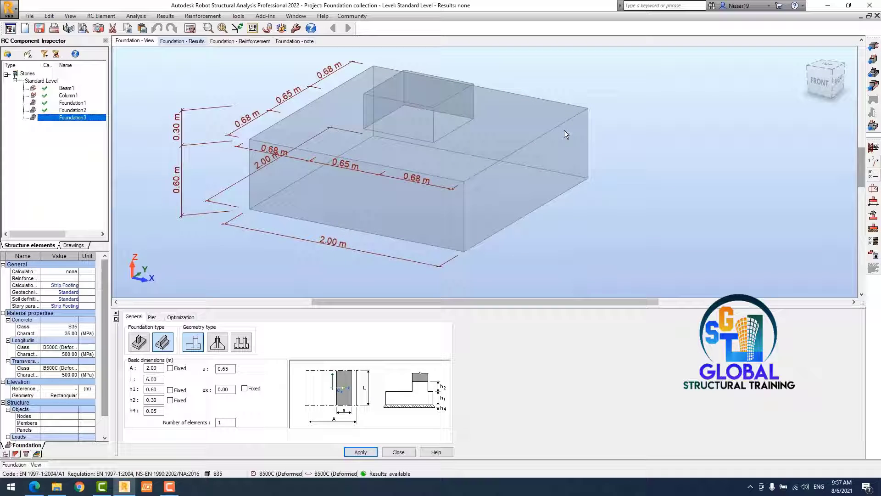
{"action": "left_click", "coordinate": [361, 452]}
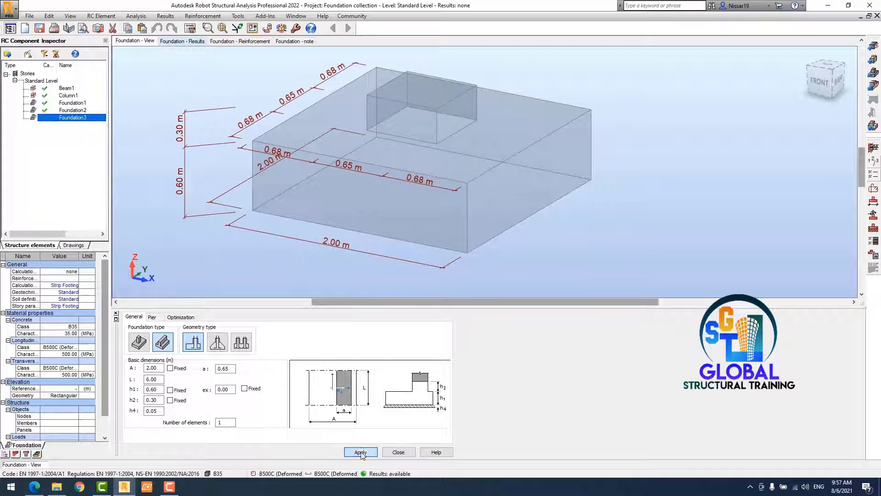
Set wall height h2 to 1.00 m and thickness a to 0.25 m, fixing A, h1, h2.
{"action": "left_click", "coordinate": [360, 452]}
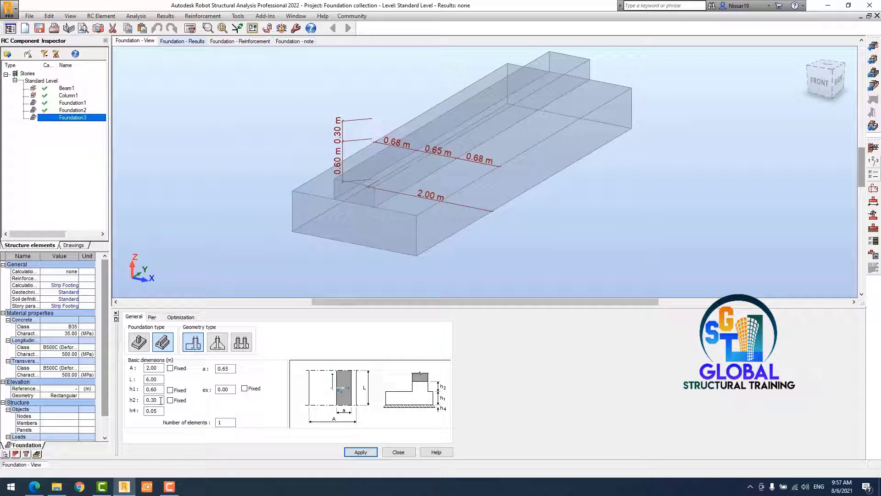
{"action": "left_click", "coordinate": [360, 451]}
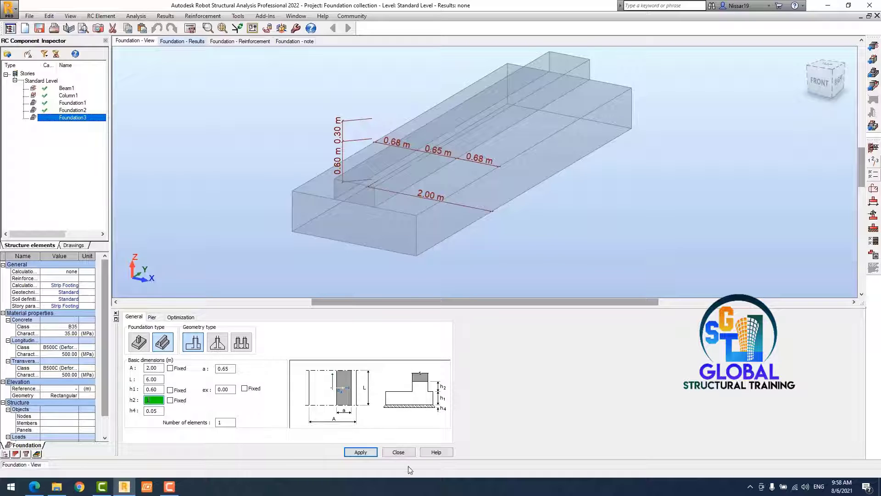
{"action": "type", "text": "1.00"}
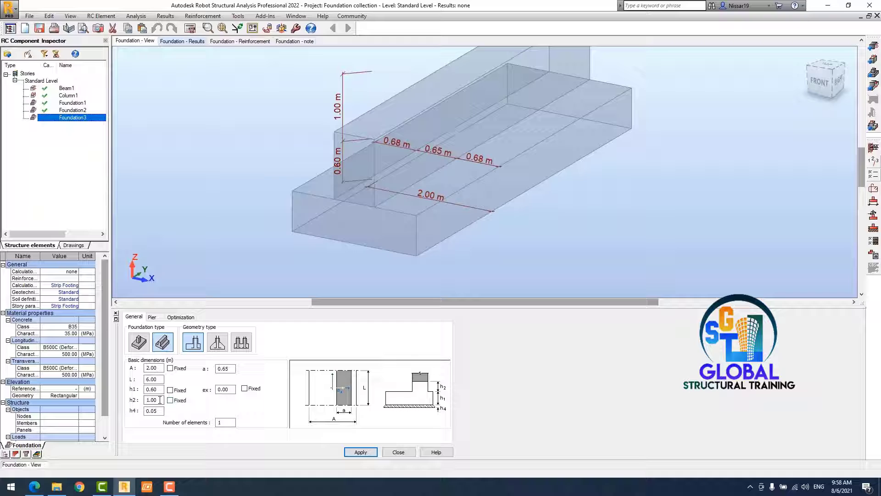
{"action": "left_click", "coordinate": [171, 389]}
{"action": "type", "text": "0.25"}
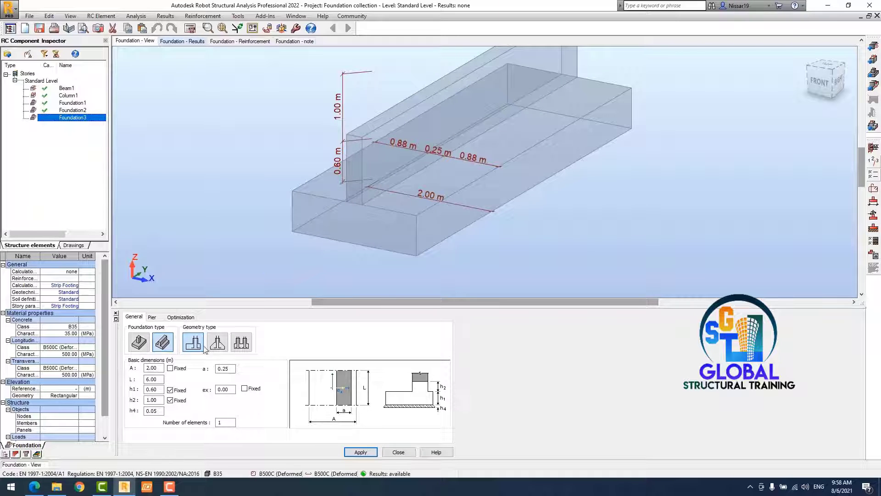
{"action": "left_click", "coordinate": [360, 452]}
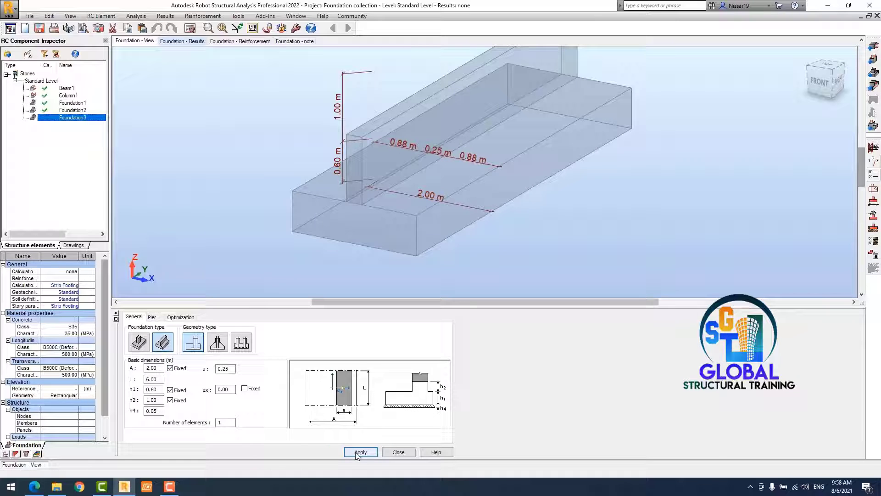
{"action": "left_click", "coordinate": [360, 452]}
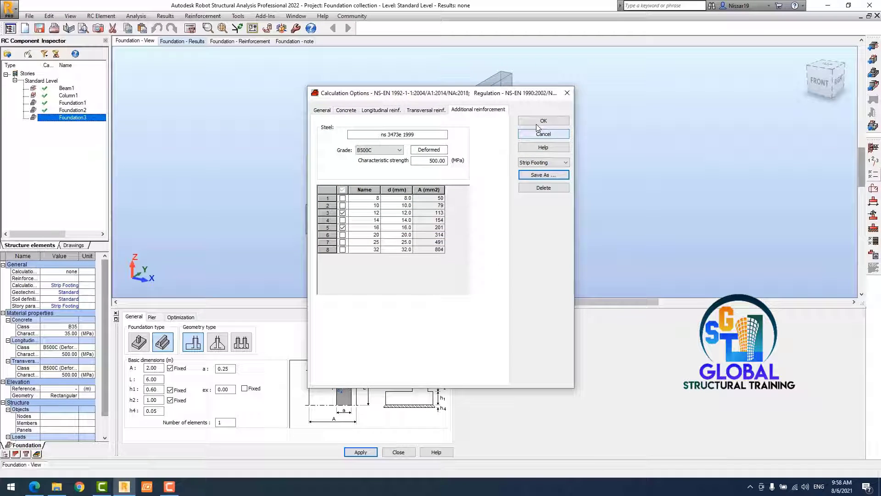
Review the general, cover (c1 35 mm) and additional reinforcement options, then confirm them.
{"action": "left_click", "coordinate": [543, 120]}
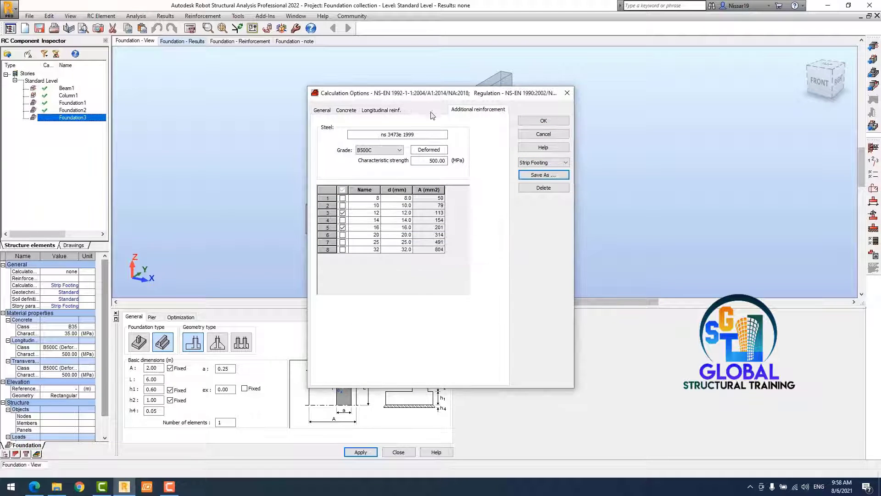
{"action": "left_click", "coordinate": [426, 110]}
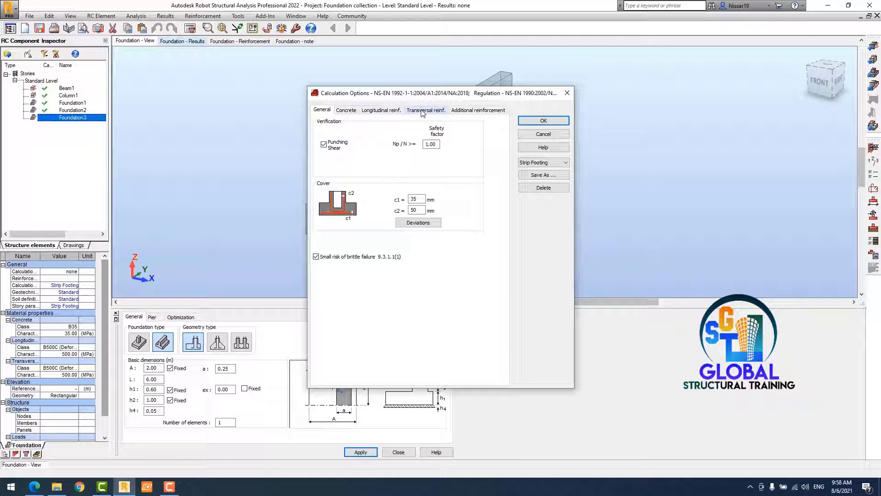
{"action": "left_click", "coordinate": [478, 110]}
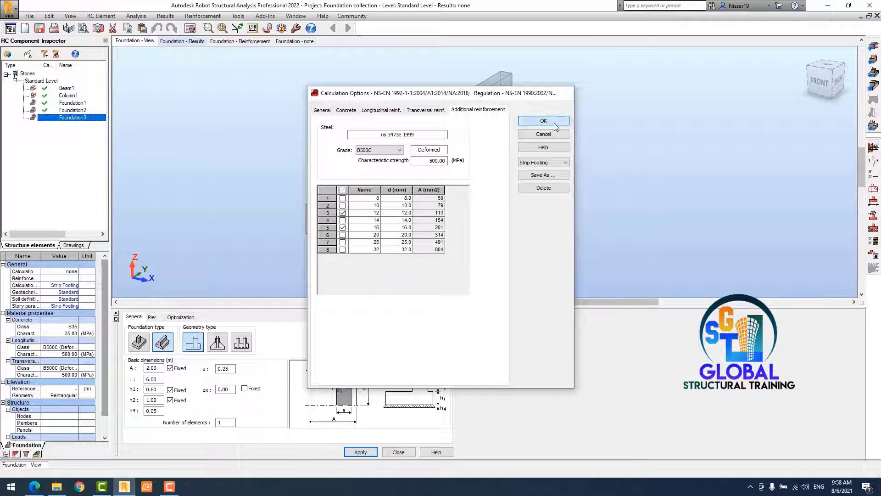
{"action": "left_click", "coordinate": [543, 120]}
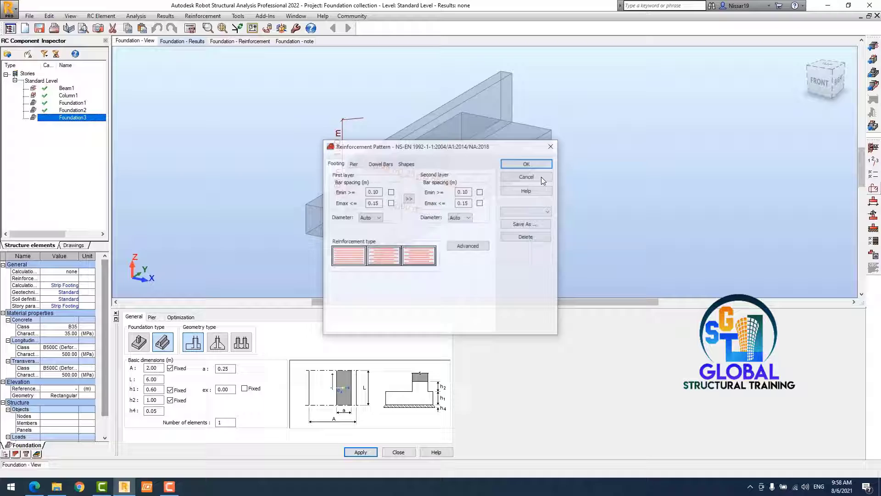
Load the Strip Footing reinforcement pattern set, review the pier settings, and confirm.
{"action": "left_click", "coordinate": [525, 223]}
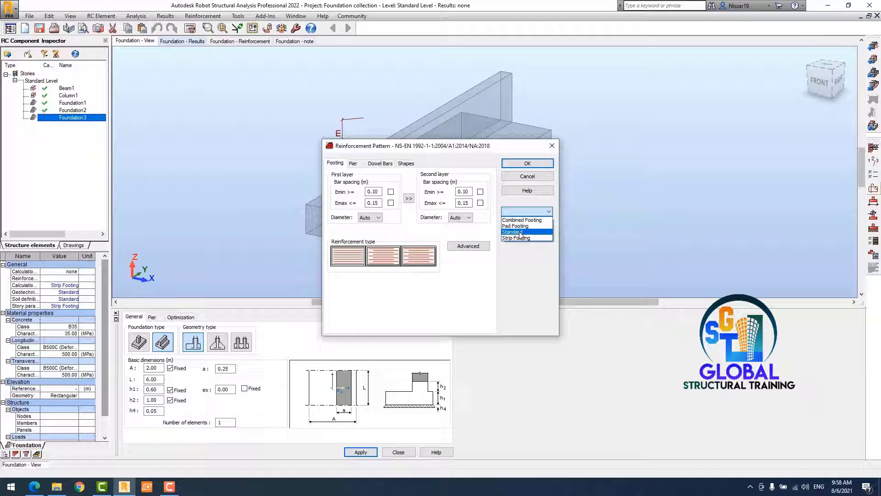
{"action": "left_click", "coordinate": [515, 237]}
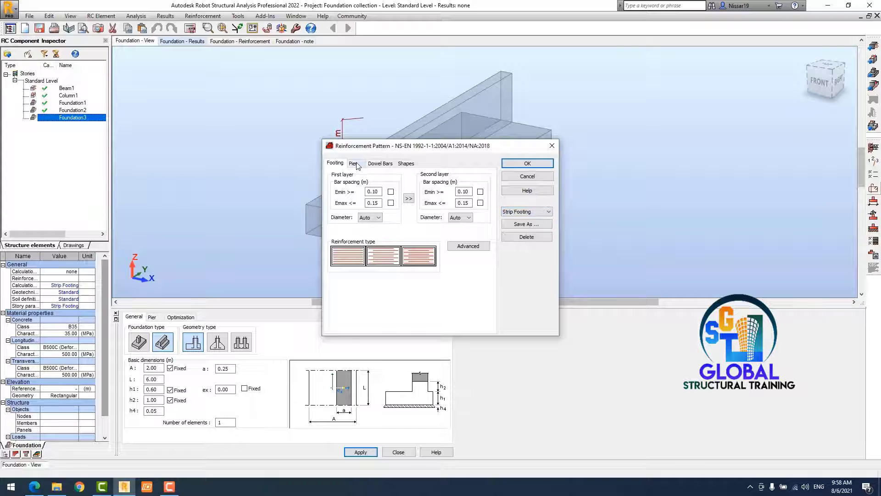
{"action": "left_click", "coordinate": [405, 163]}
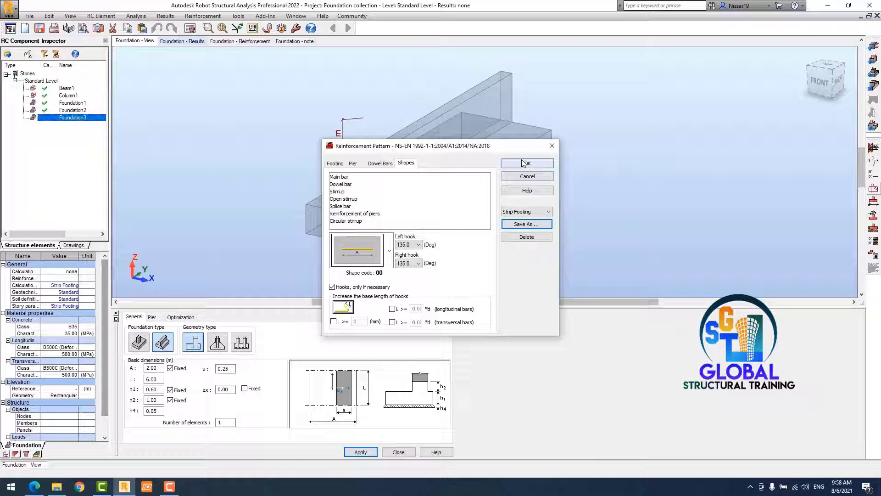
{"action": "left_click", "coordinate": [526, 163]}
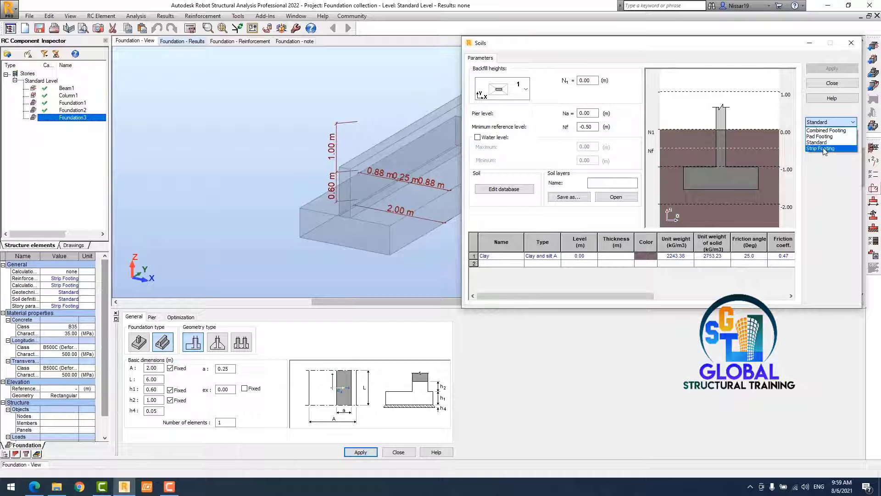
Apply the Strip Footing soil set with a fine sand layer and 0.30 m backfill.
{"action": "left_click", "coordinate": [823, 148]}
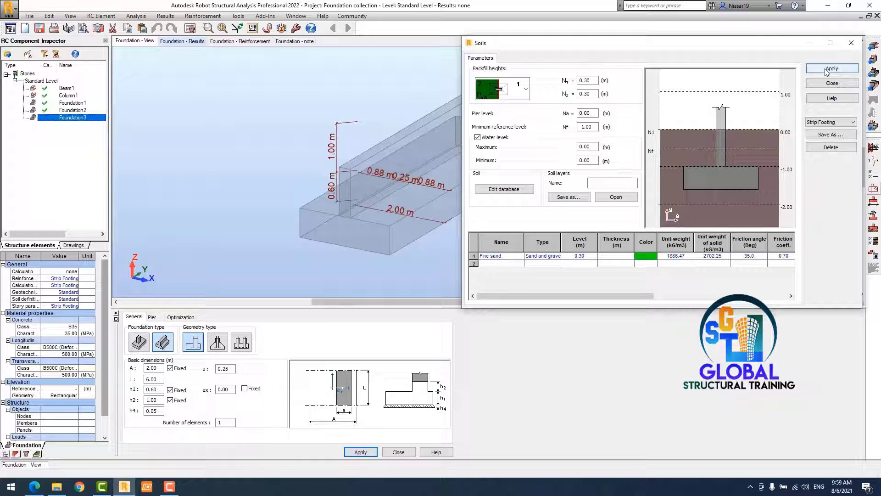
{"action": "left_click", "coordinate": [831, 68]}
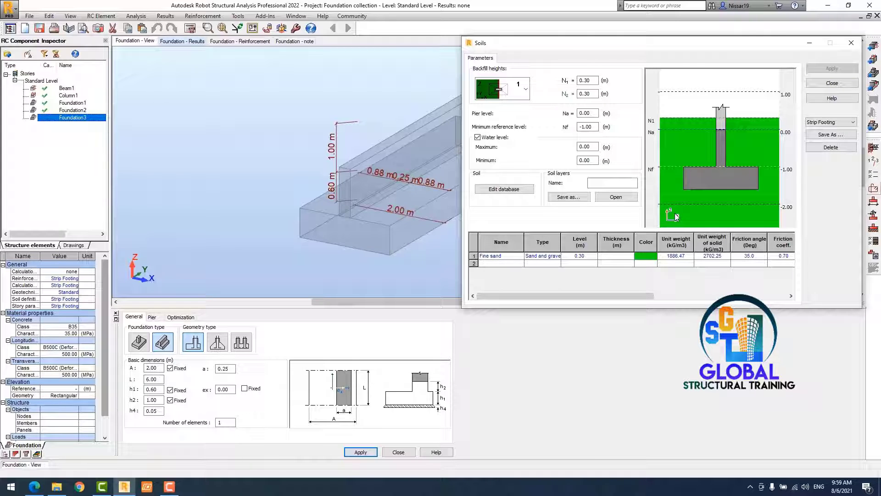
{"action": "mouse_move", "coordinate": [684, 127]}
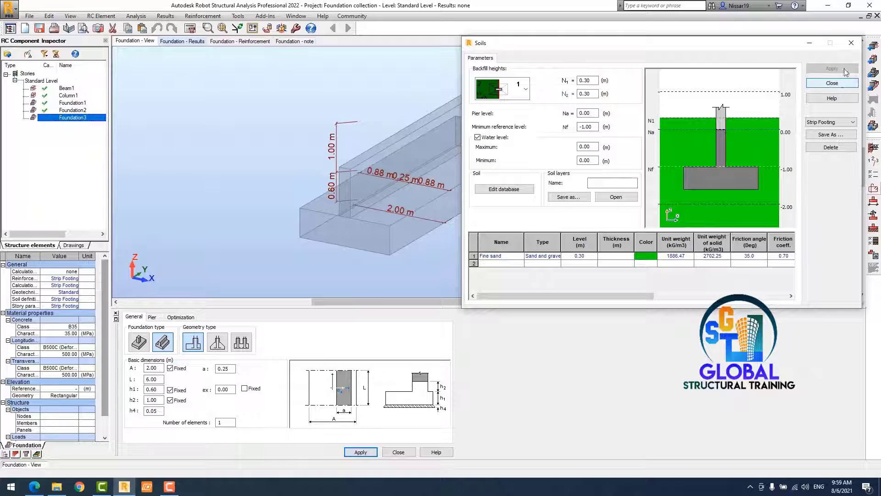
{"action": "left_click", "coordinate": [832, 82]}
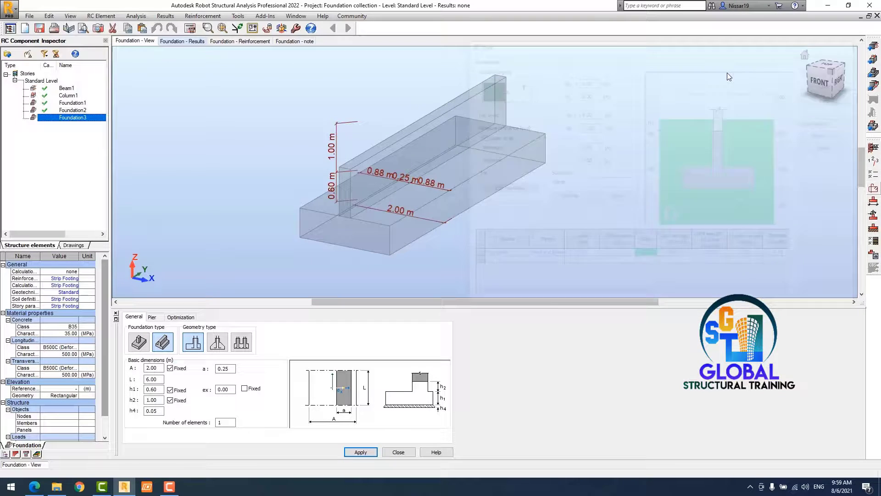
Load the Strip Footing geotechnical options (qu 0.40 MPa) and save them under that name.
{"action": "left_click", "coordinate": [360, 452]}
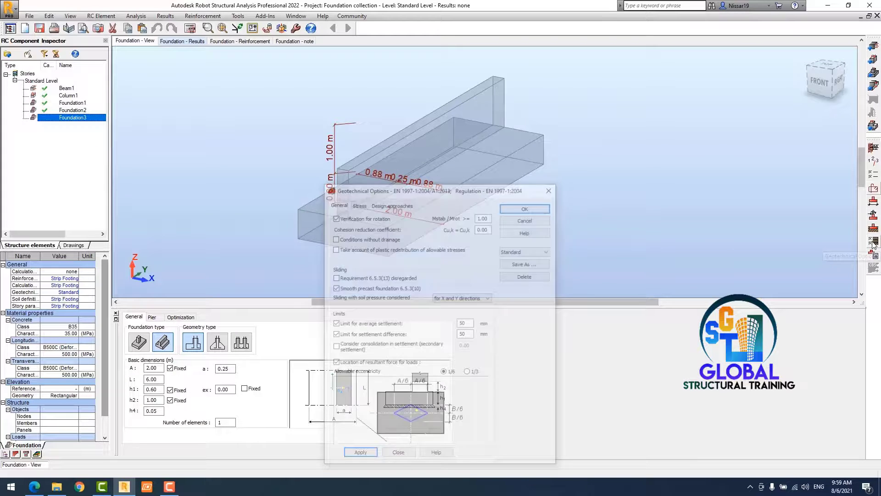
{"action": "left_click", "coordinate": [523, 250]}
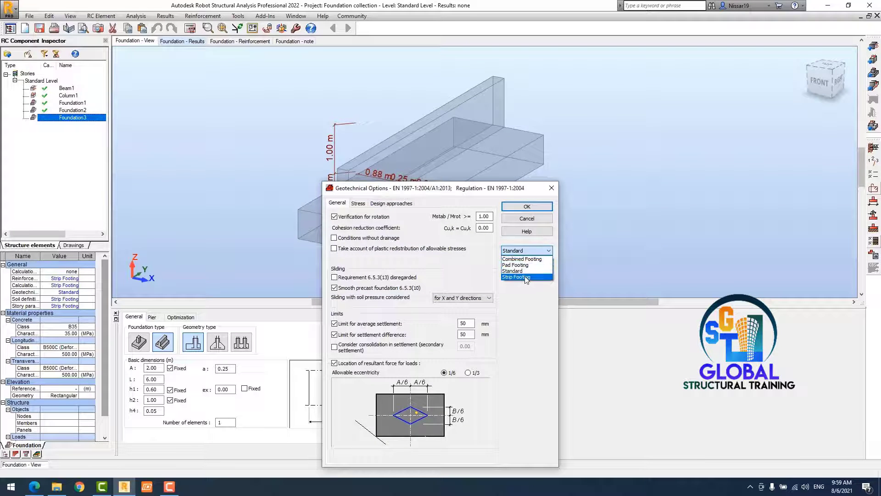
{"action": "left_click", "coordinate": [358, 202]}
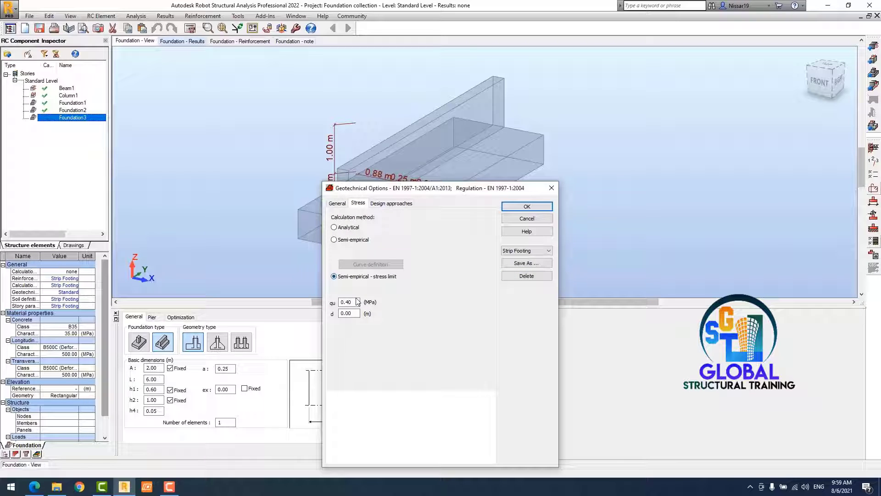
{"action": "left_click", "coordinate": [526, 263]}
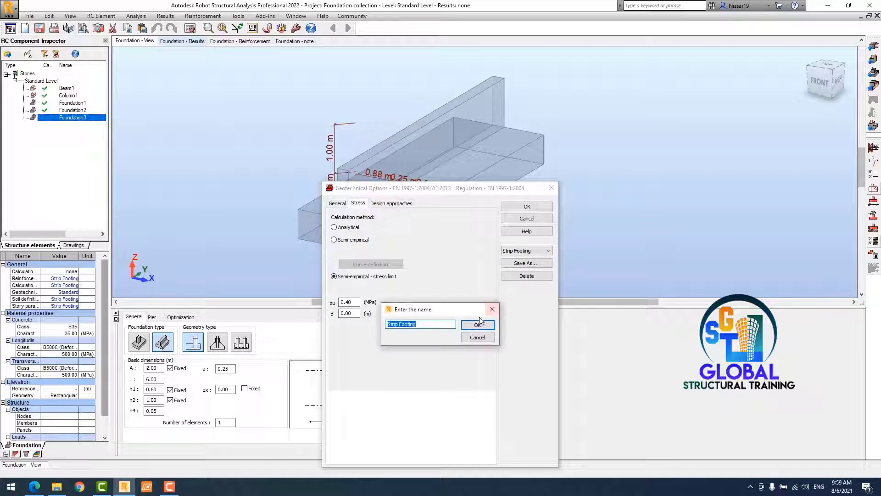
{"action": "left_click", "coordinate": [477, 324]}
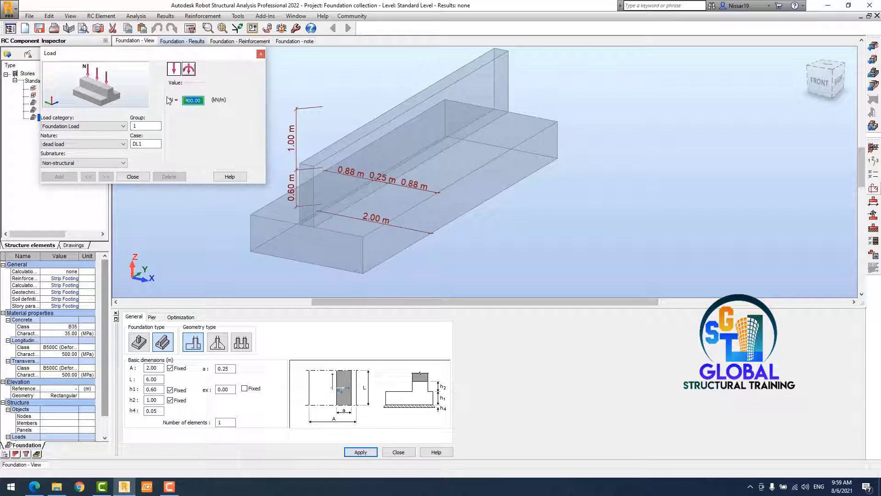
Add a 400 kN/m dead load DL1 and an 80 kN/m Category A live load LL1.
{"action": "type", "text": "10"}
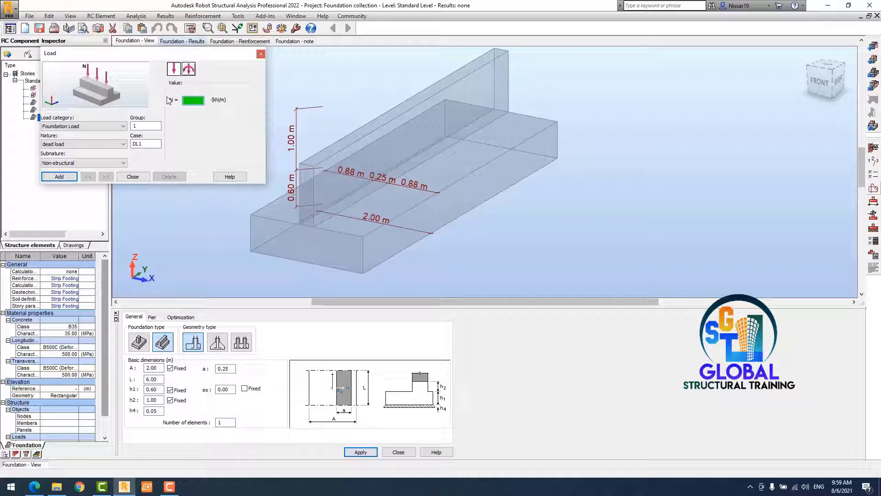
{"action": "left_click", "coordinate": [59, 176]}
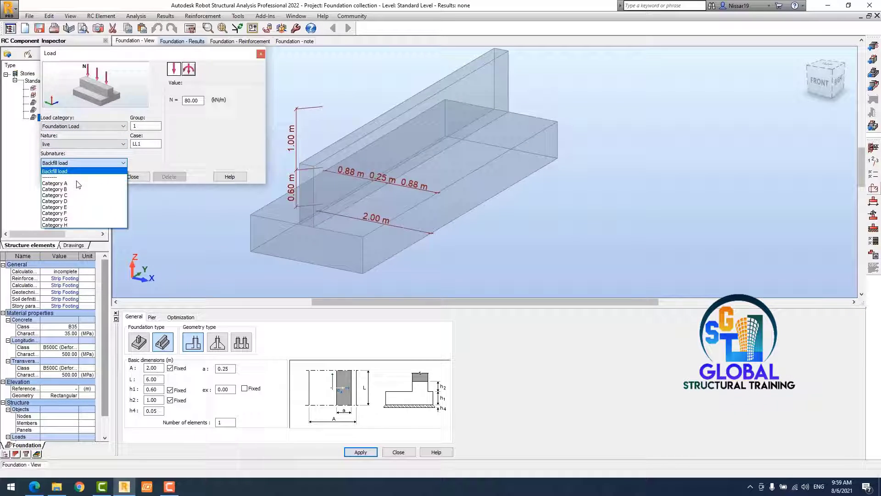
{"action": "left_click", "coordinate": [54, 183]}
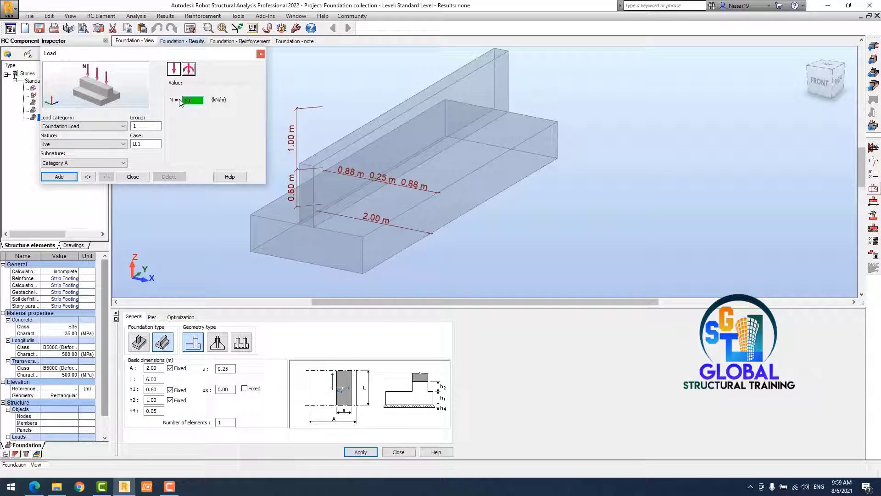
{"action": "left_click", "coordinate": [133, 176]}
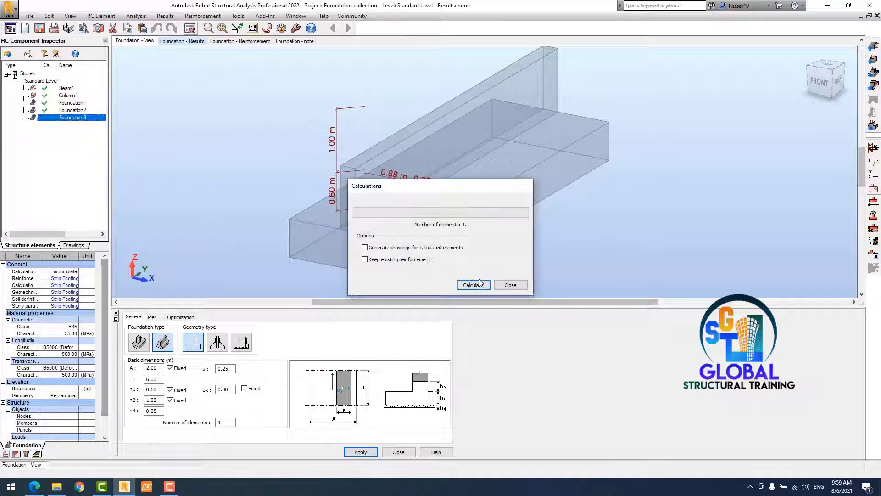
Calculate the footing design and view the generated Foundation - Reinforcement results.
{"action": "left_click", "coordinate": [473, 285]}
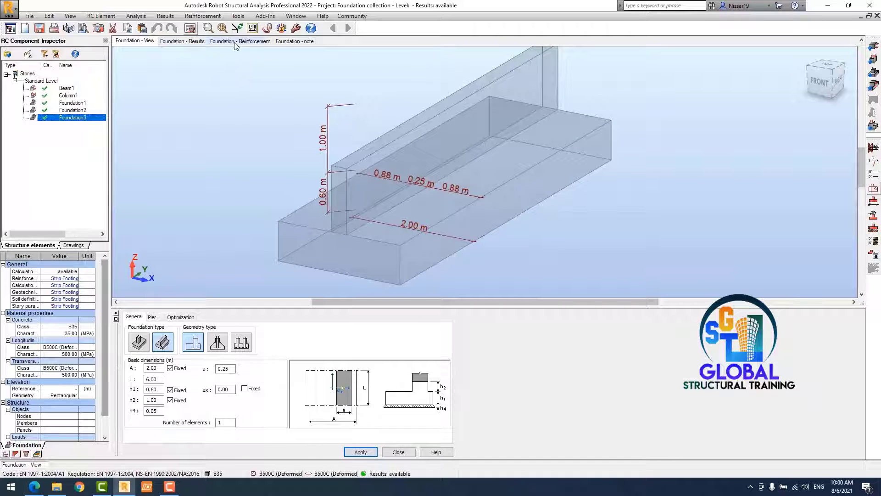
{"action": "left_click", "coordinate": [240, 40]}
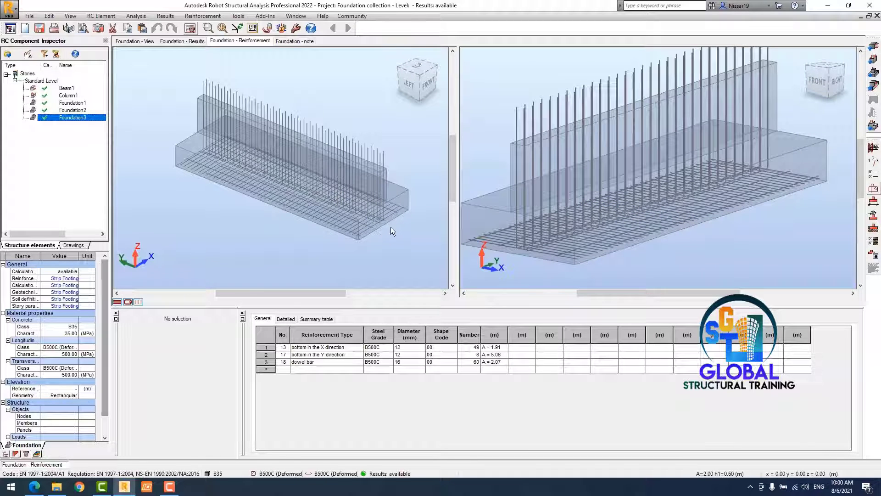
Orbit the left reinforcement view, then switch to Foundation3's calculation note.
{"action": "left_click_drag", "start_coordinate": [392, 231], "coordinate": [326, 233]}
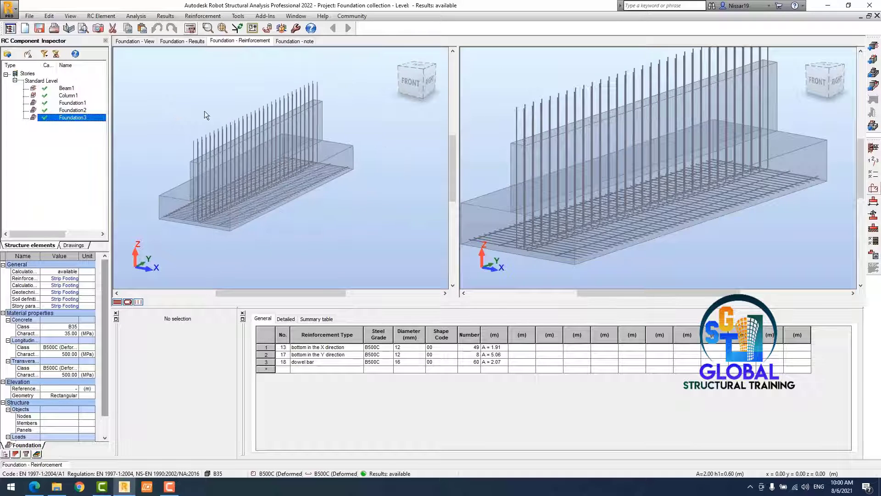
{"action": "left_click", "coordinate": [295, 41]}
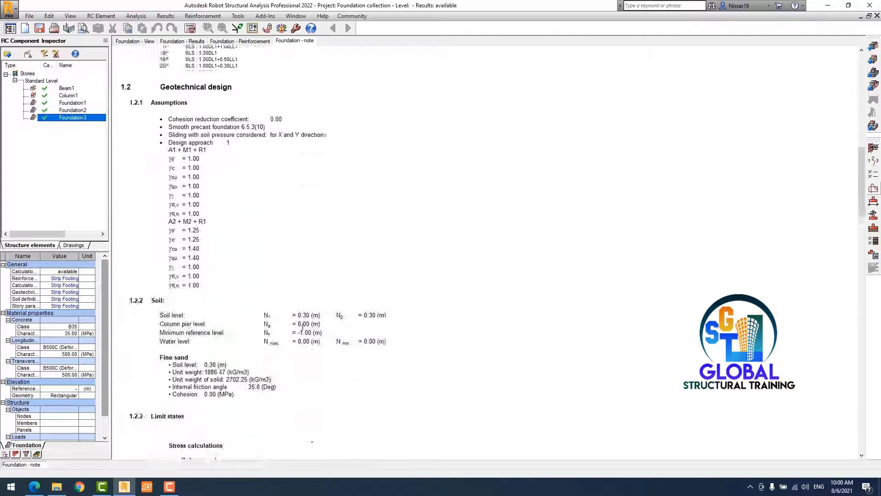
Scroll the note, check results (0.129 MPa stress, 2.291 ratio), and return to reinforcement.
{"action": "scroll", "scroll_direction": "down", "scroll_amount": 3}
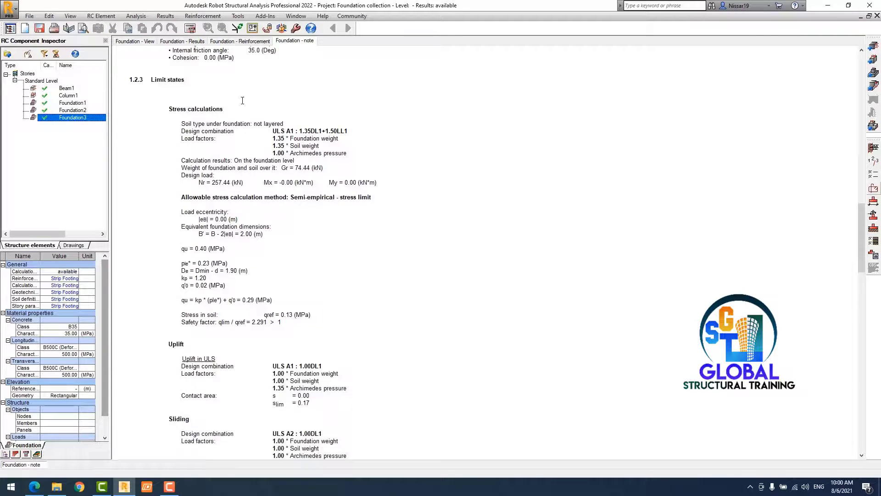
{"action": "scroll", "scroll_direction": "down", "scroll_amount": 3}
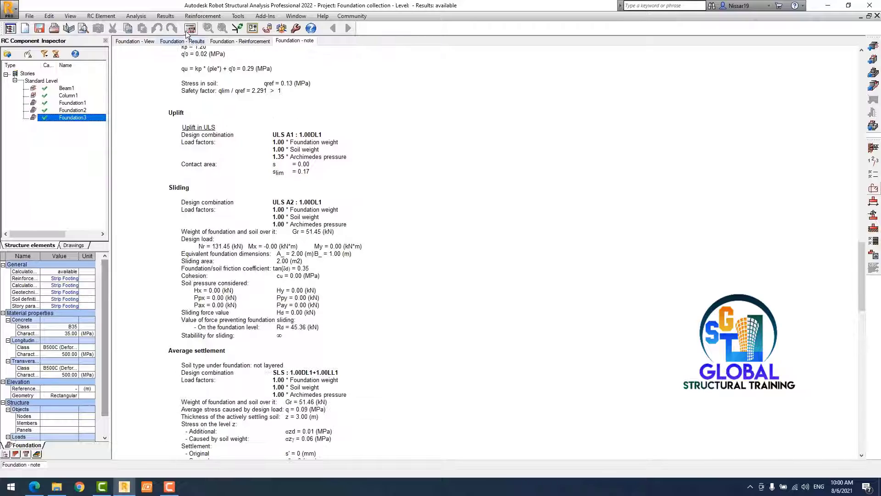
{"action": "left_click", "coordinate": [181, 40]}
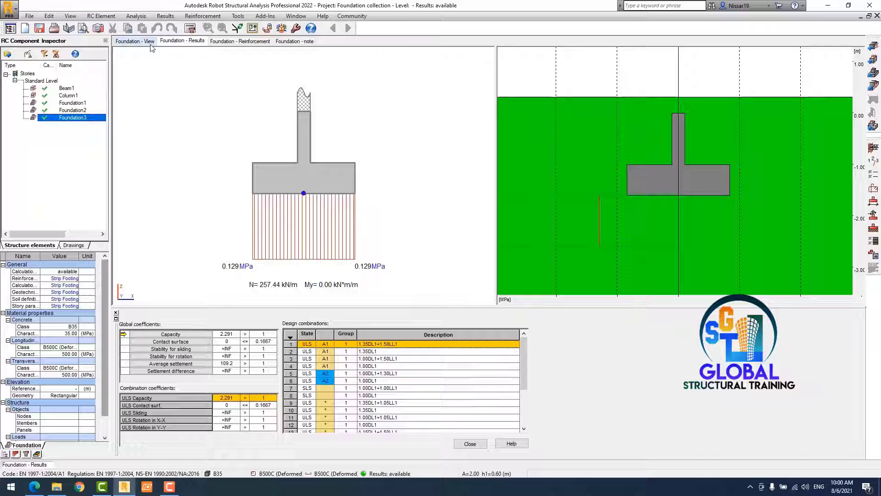
{"action": "left_click", "coordinate": [239, 41]}
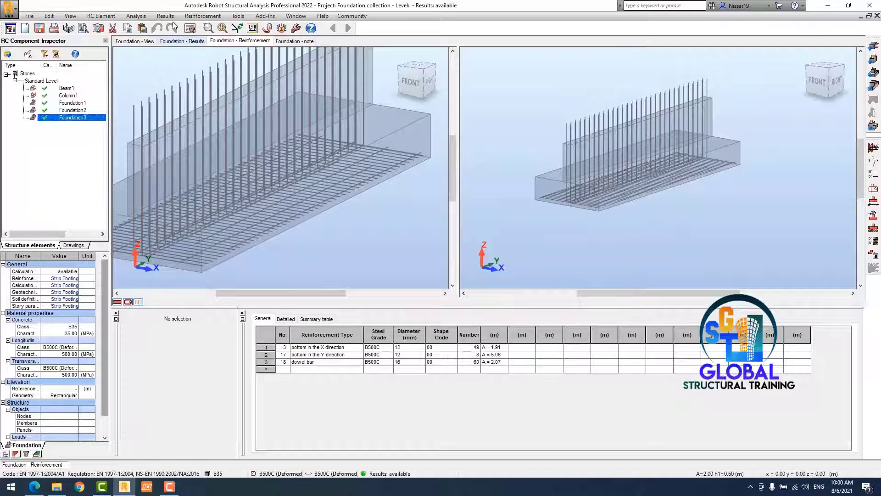
Apply the saved Strip Footing drawing parameter set, check the reinforcement table, and confirm.
{"action": "left_click", "coordinate": [165, 16]}
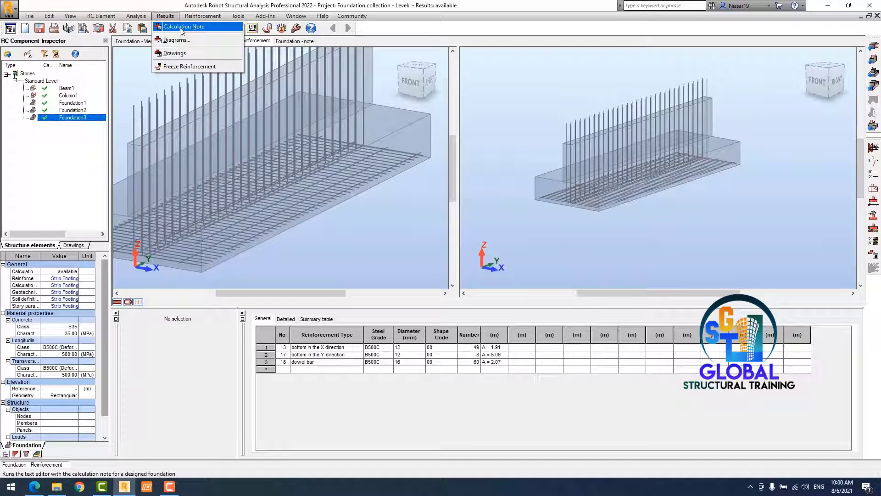
{"action": "left_click", "coordinate": [135, 16]}
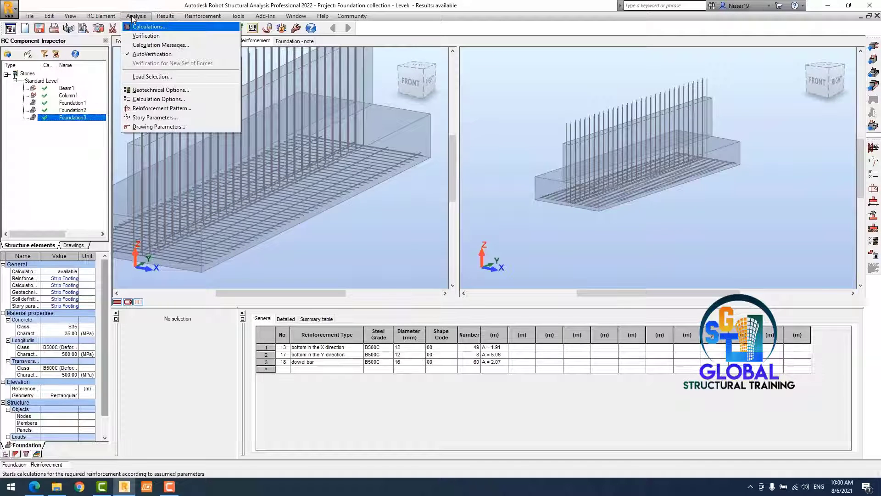
{"action": "left_click", "coordinate": [159, 126]}
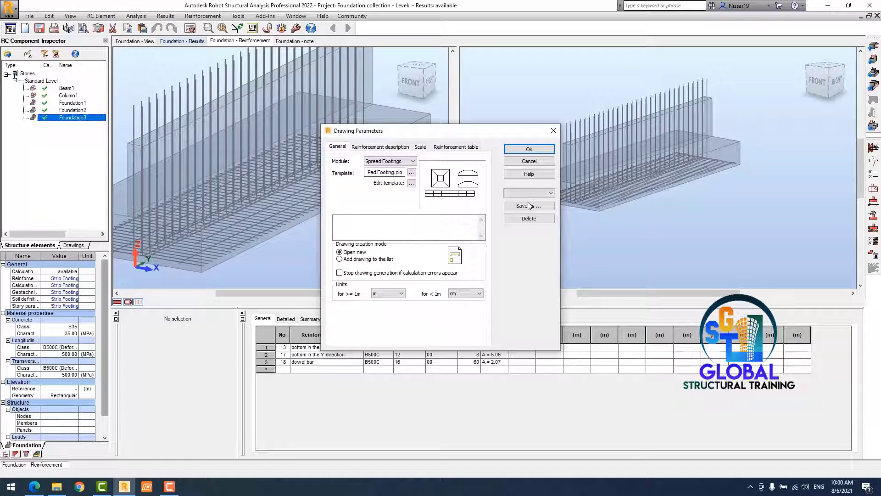
{"action": "left_click", "coordinate": [550, 193]}
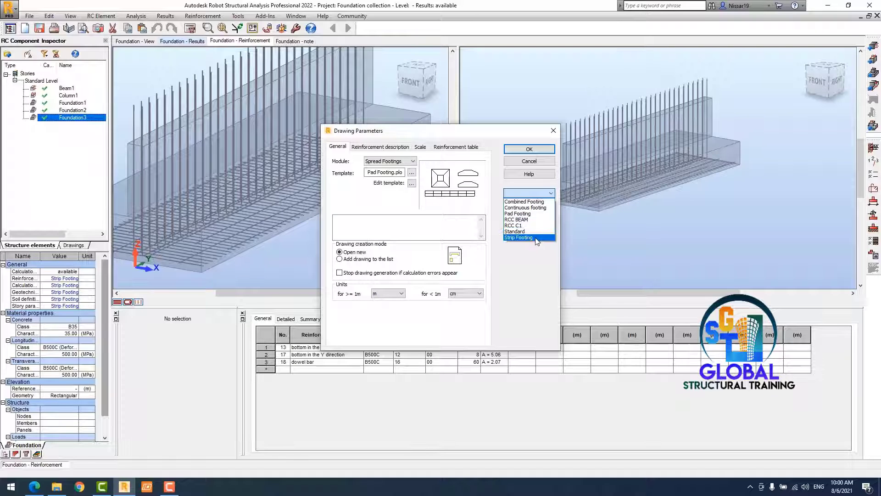
{"action": "left_click", "coordinate": [519, 237]}
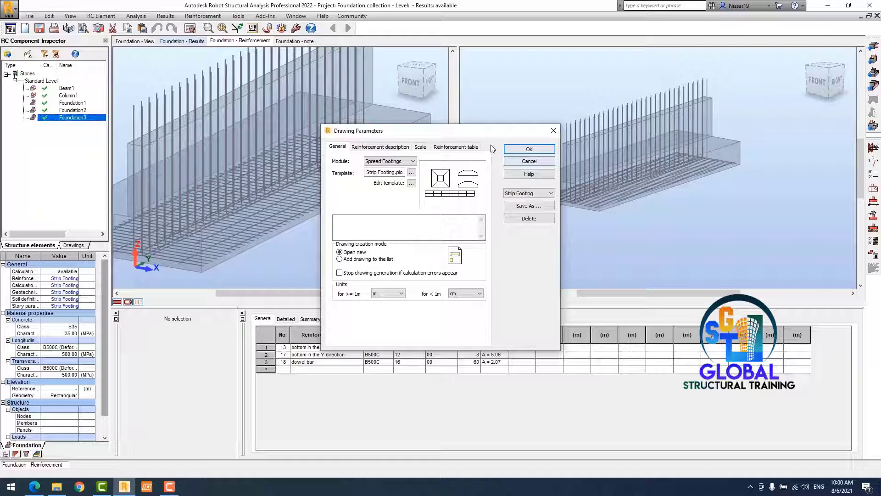
{"action": "left_click", "coordinate": [456, 147]}
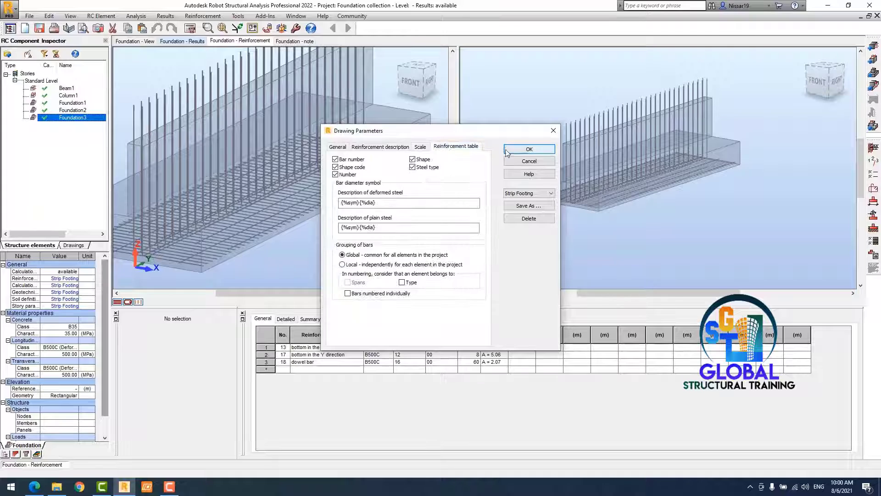
{"action": "left_click", "coordinate": [527, 149]}
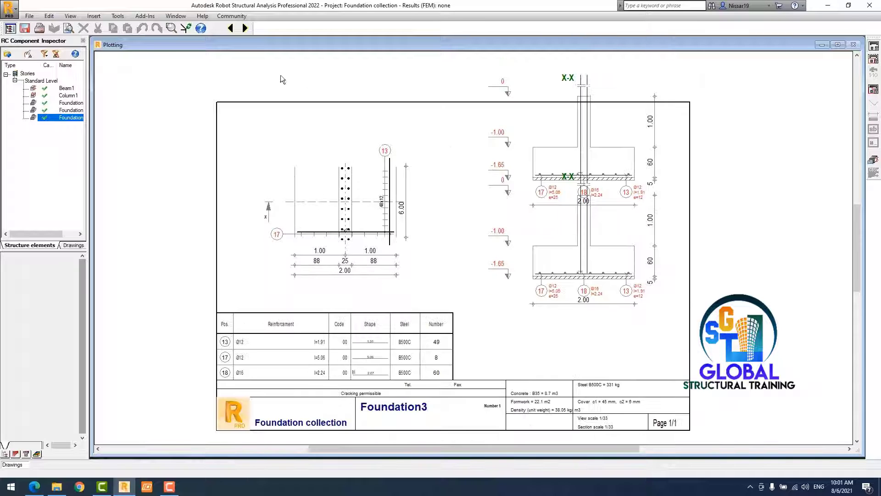
Close the Foundation3 drawing window to return to the 3D reinforcement view.
{"action": "left_click", "coordinate": [245, 28]}
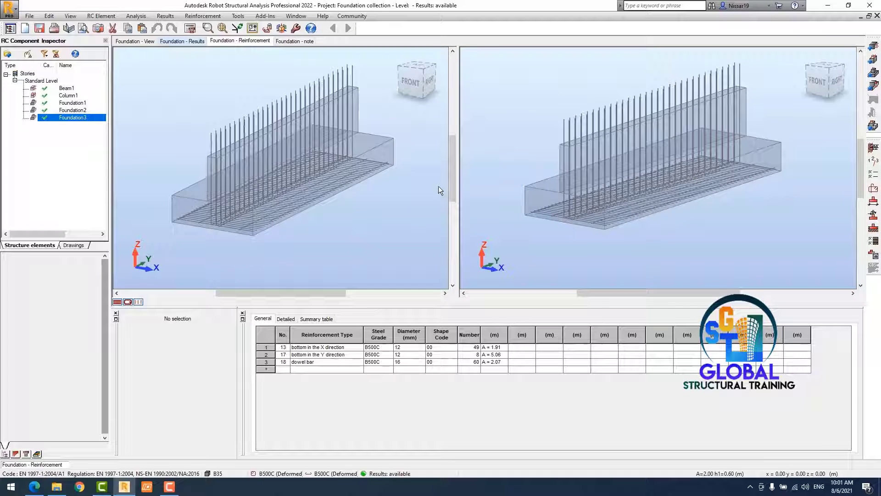
{"action": "mouse_move", "coordinate": [370, 202]}
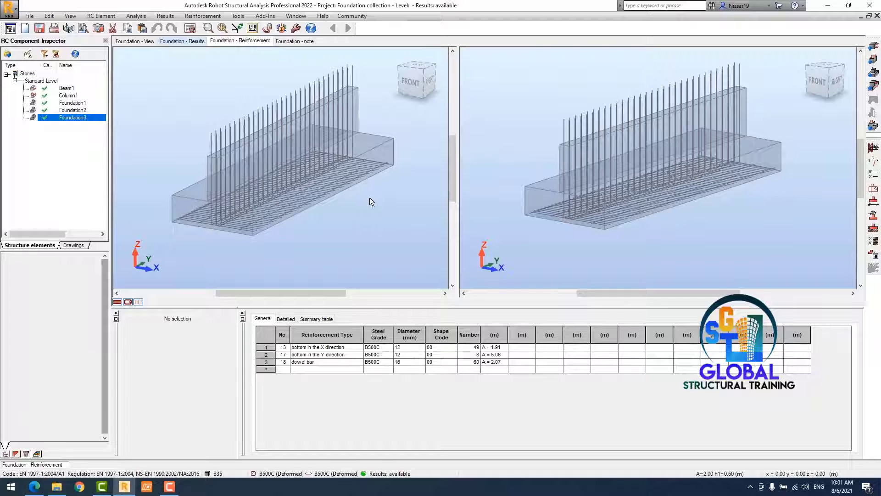